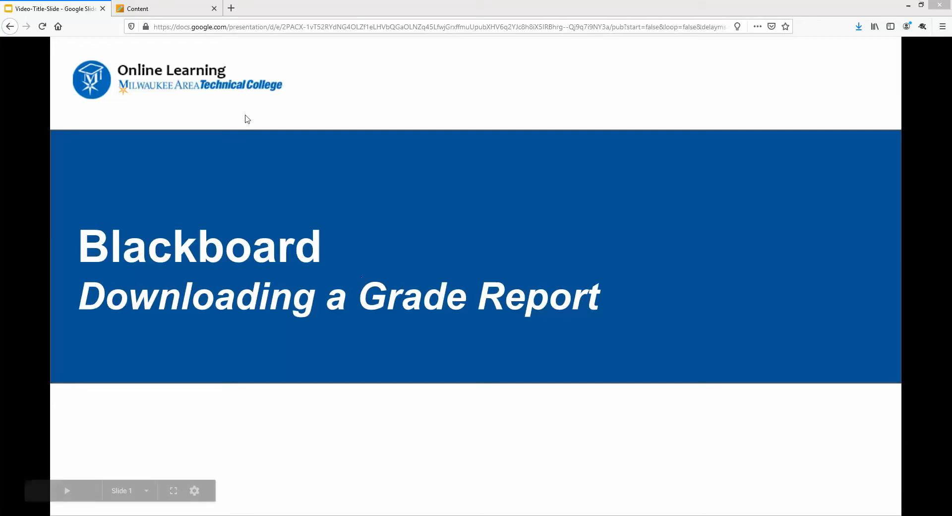
Open the course's Full Grade Center and show the Reports menu.
{"action": "left_click", "coordinate": [167, 9]}
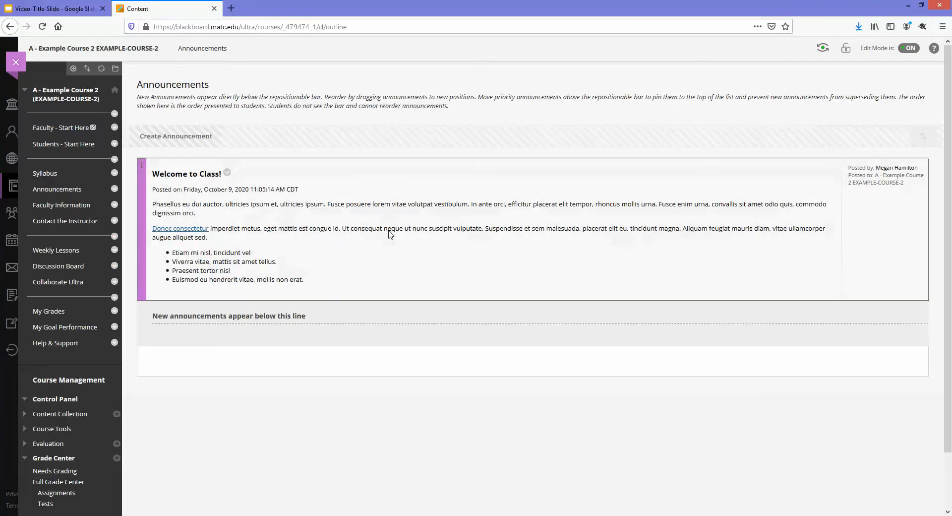
{"action": "scroll", "scroll_direction": "down", "scroll_amount": 3}
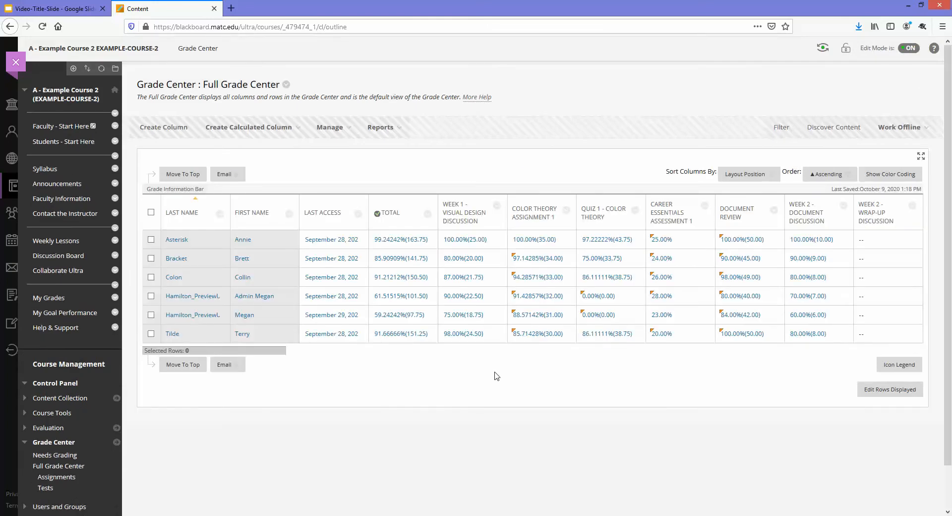
{"action": "mouse_move", "coordinate": [568, 389]}
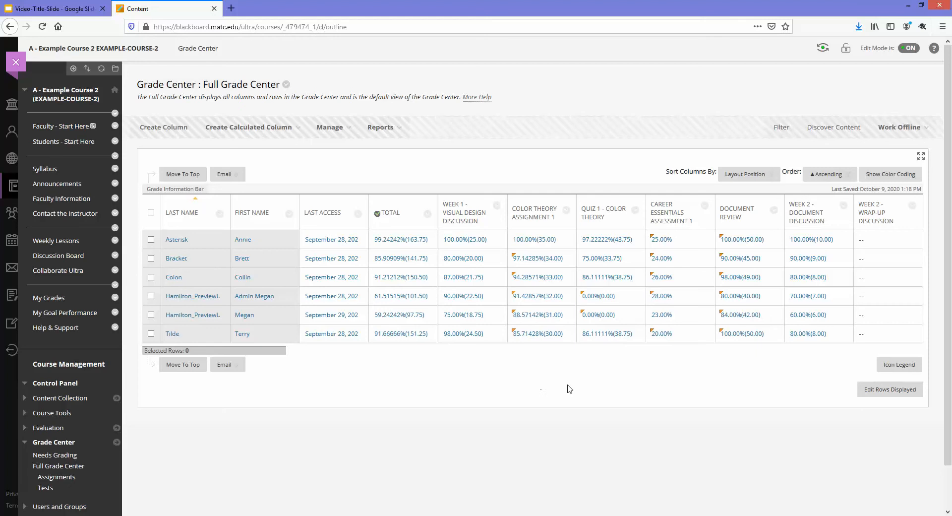
{"action": "left_click", "coordinate": [380, 127]}
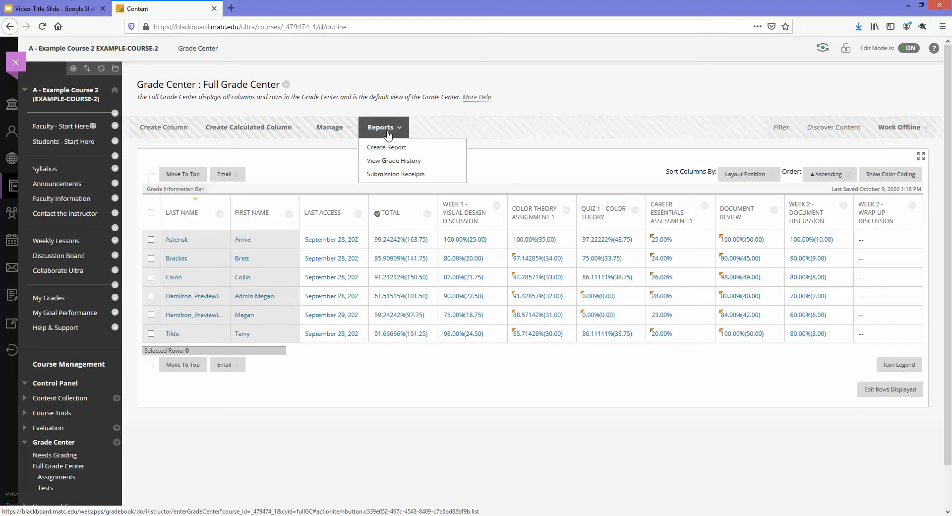
Create a report named 'Example Report' with the date in its header.
{"action": "left_click", "coordinate": [386, 146]}
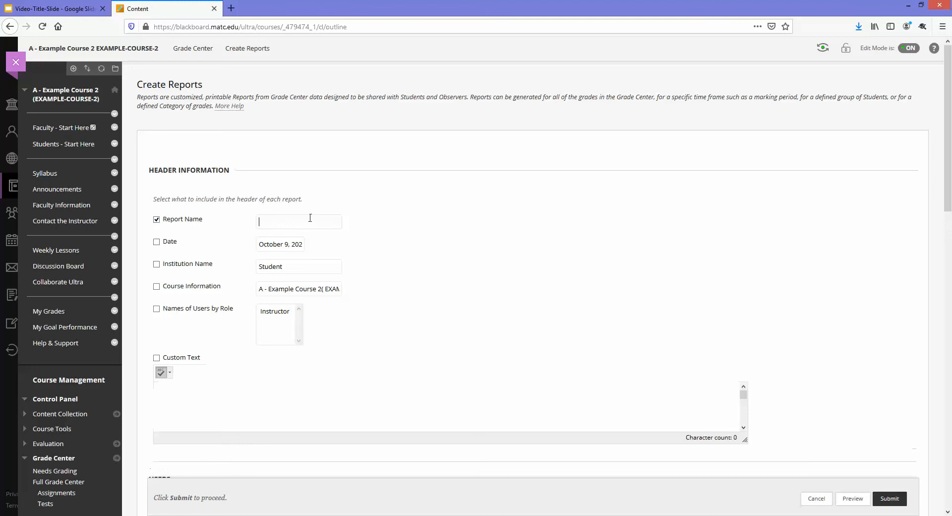
{"action": "type", "text": "Example Report"}
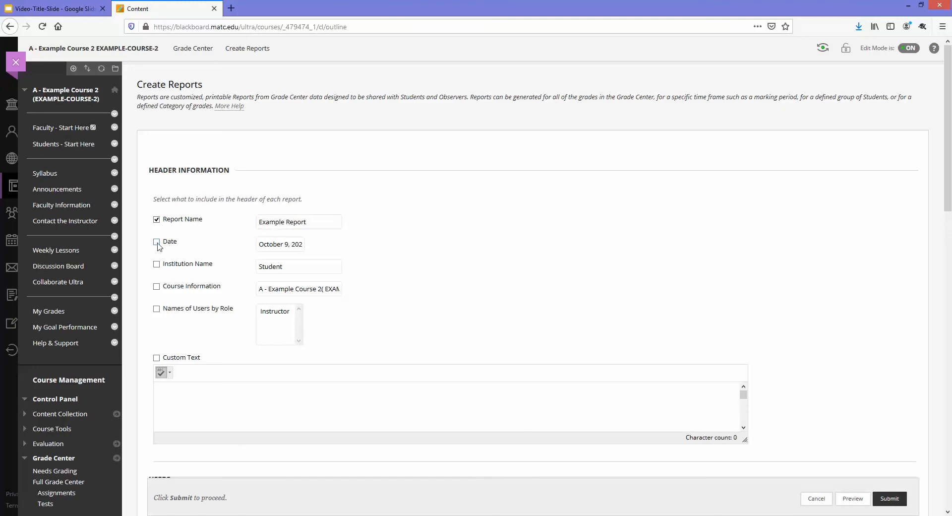
{"action": "left_click", "coordinate": [156, 241]}
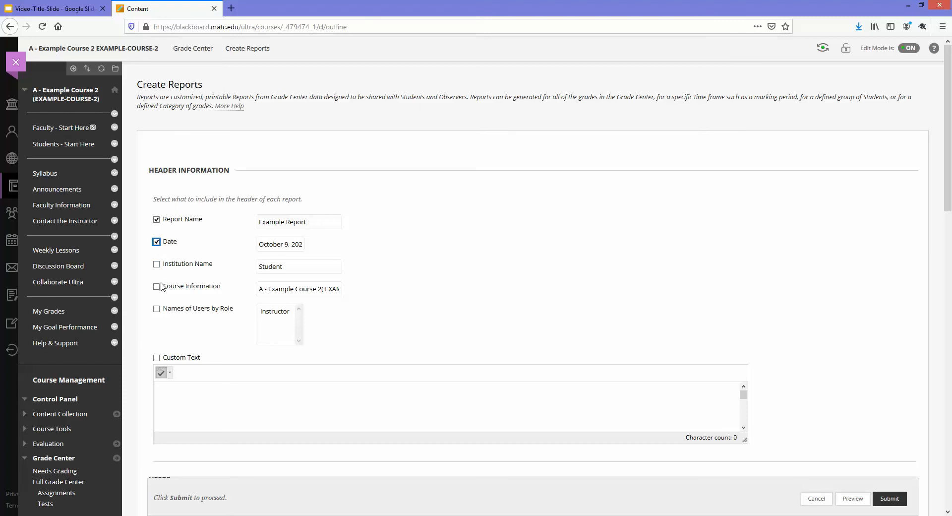
Add course information to the header and report on All Users.
{"action": "scroll", "scroll_direction": "down", "scroll_amount": 3}
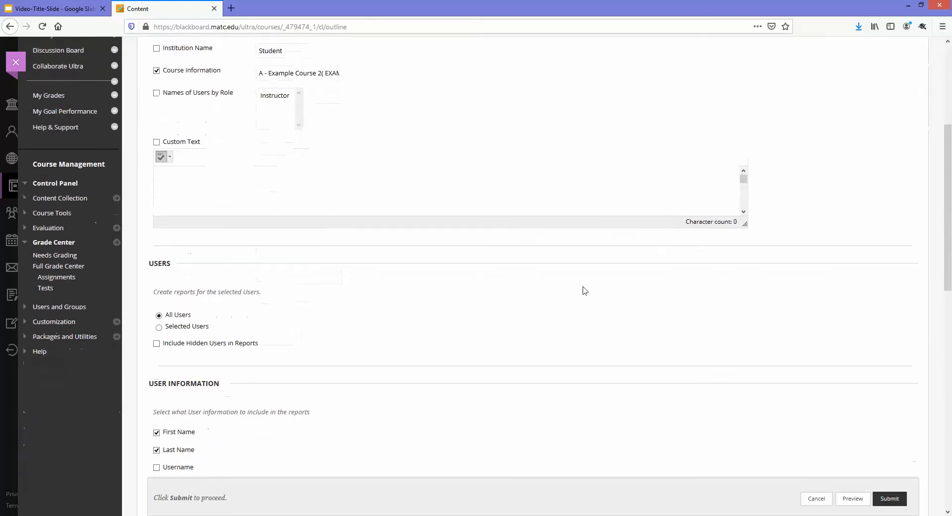
{"action": "scroll", "scroll_direction": "down", "scroll_amount": 3}
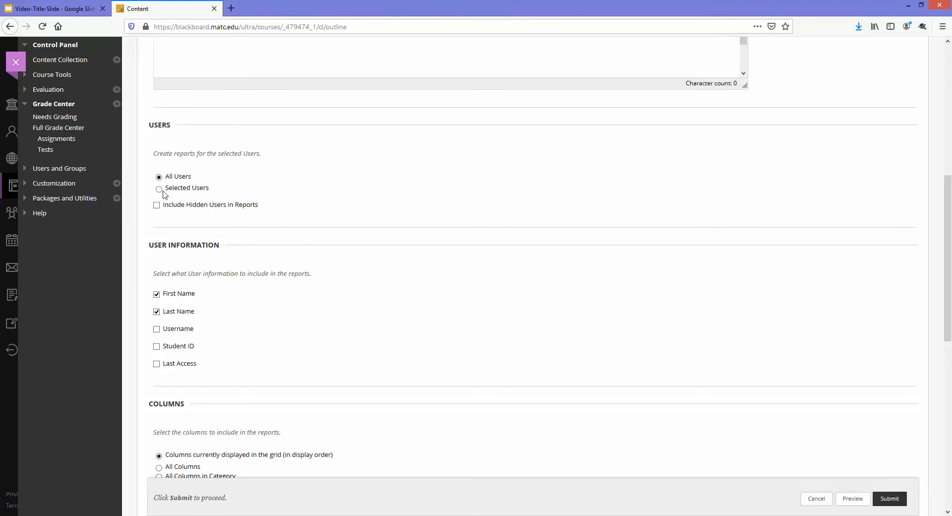
{"action": "left_click", "coordinate": [159, 188]}
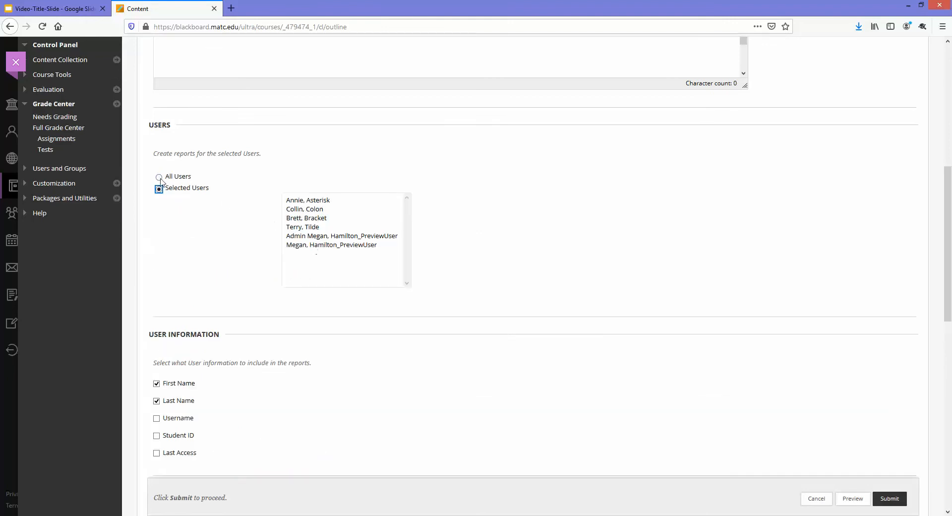
{"action": "left_click", "coordinate": [159, 176]}
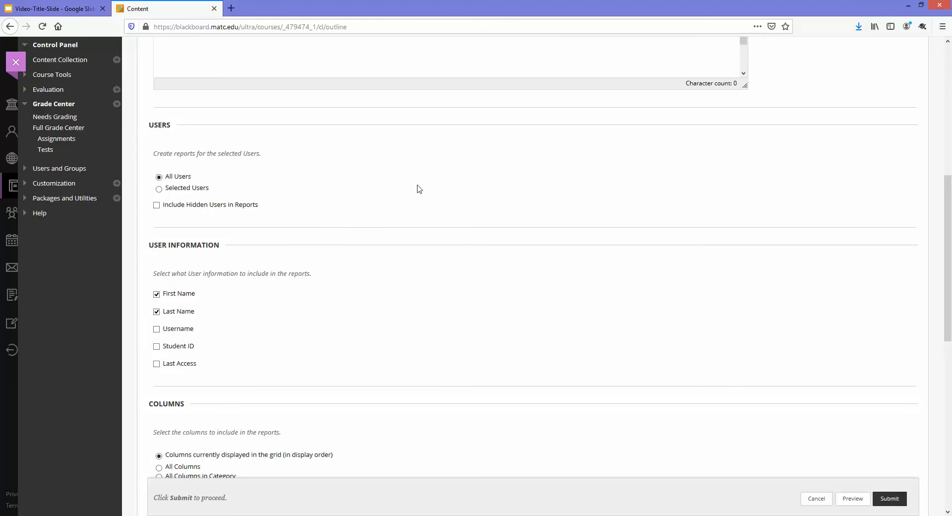
Include username and student ID in the user information fields.
{"action": "scroll", "scroll_direction": "down", "scroll_amount": 3}
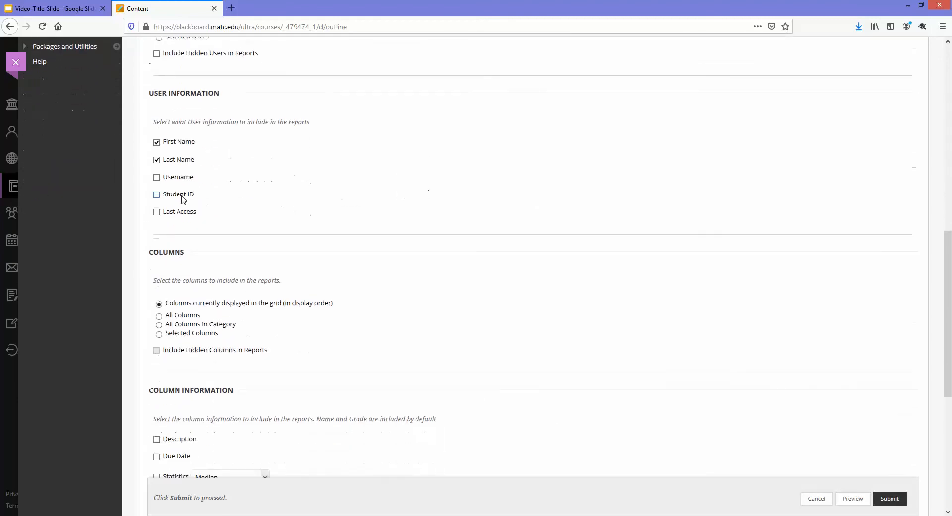
{"action": "left_click", "coordinate": [157, 177]}
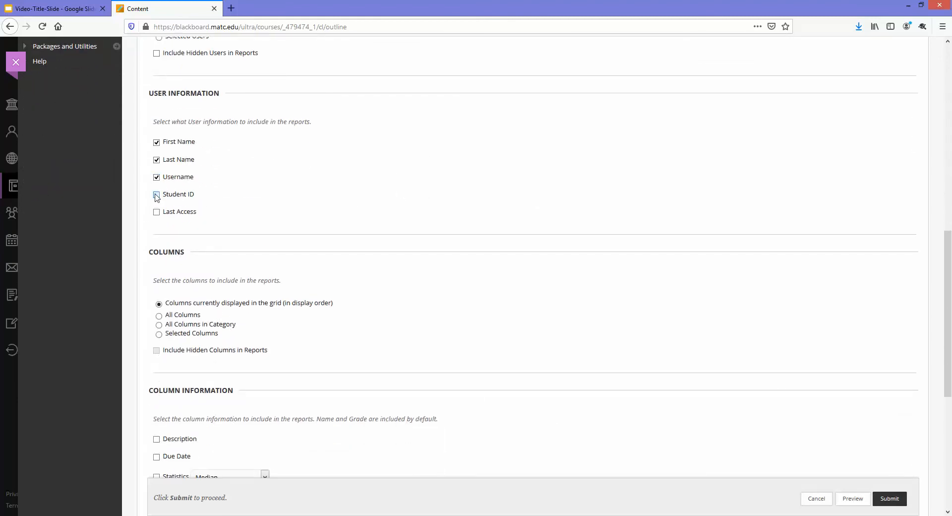
{"action": "left_click", "coordinate": [156, 194]}
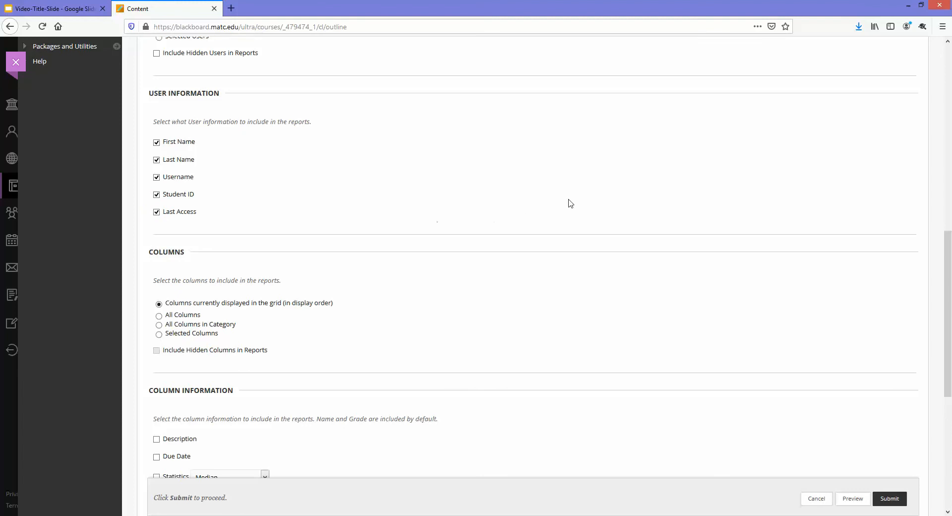
Include item due dates and set the column statistic to Average.
{"action": "scroll", "scroll_direction": "down", "scroll_amount": 3}
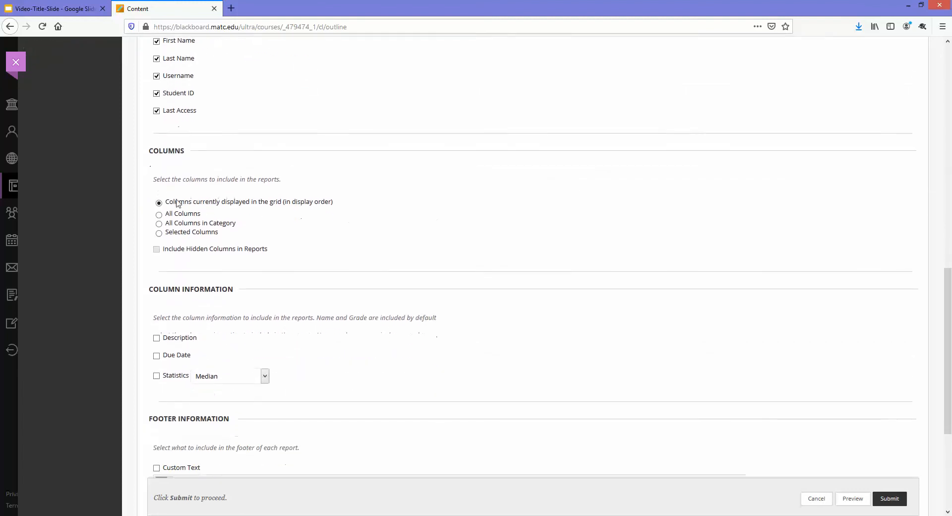
{"action": "mouse_move", "coordinate": [199, 235]}
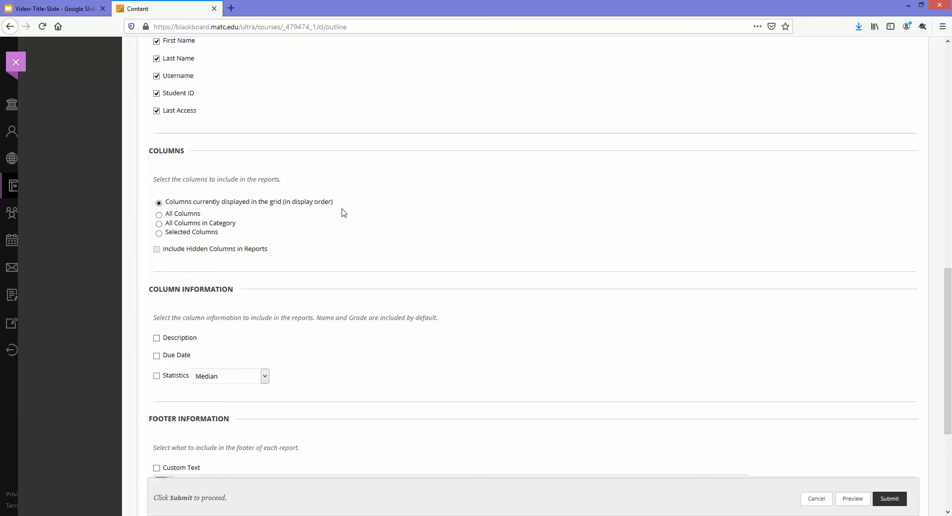
{"action": "mouse_move", "coordinate": [214, 205]}
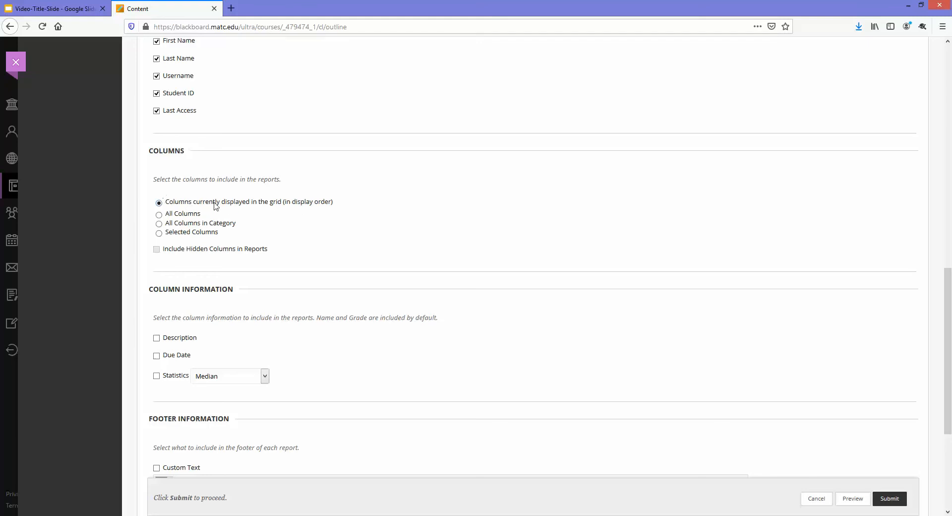
{"action": "mouse_move", "coordinate": [247, 209]}
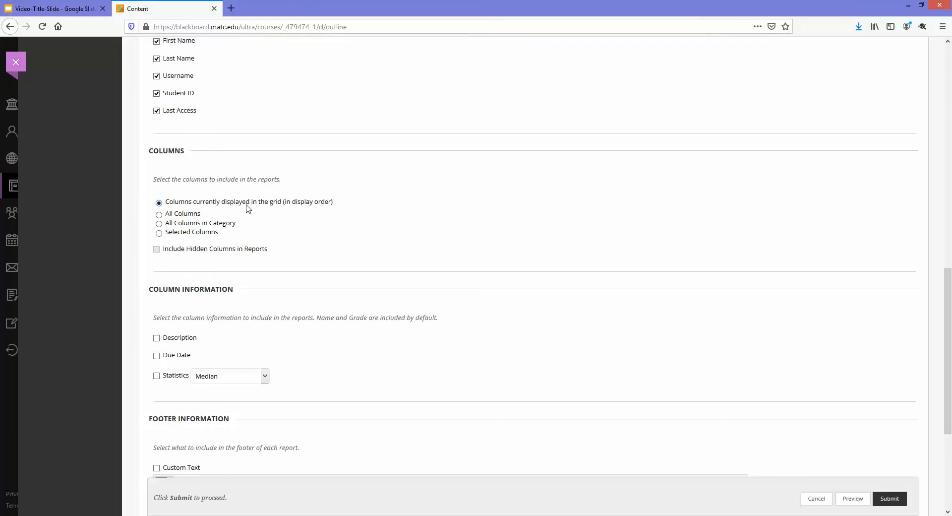
{"action": "mouse_move", "coordinate": [363, 229]}
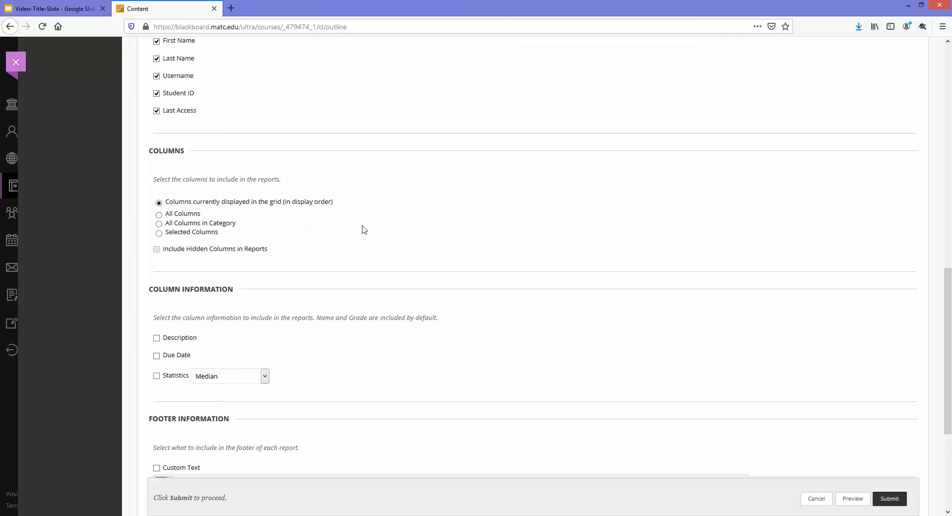
{"action": "scroll", "scroll_direction": "down", "scroll_amount": 3}
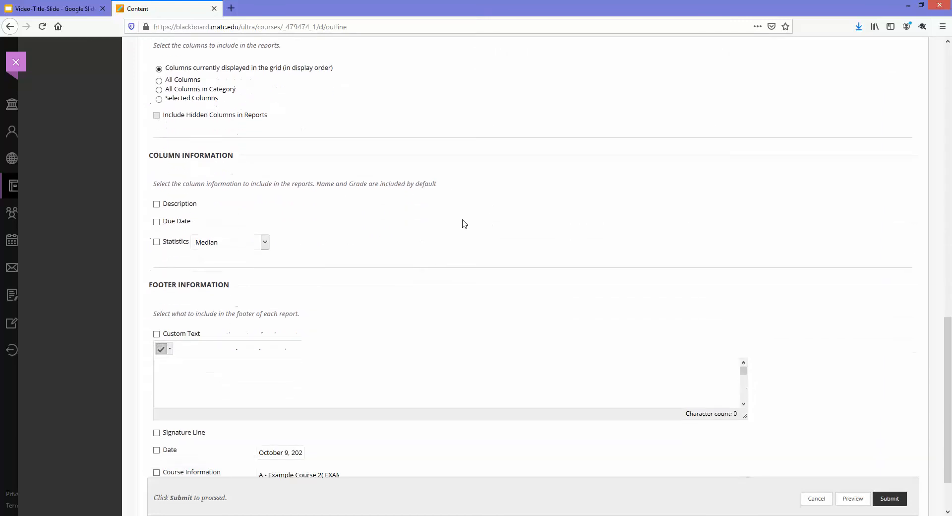
{"action": "scroll", "scroll_direction": "up", "scroll_amount": 3}
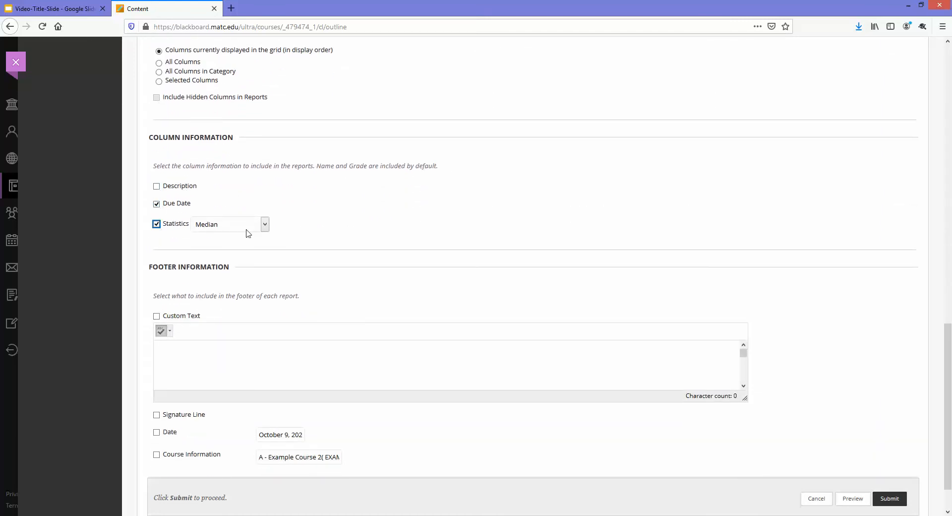
{"action": "left_click", "coordinate": [229, 224]}
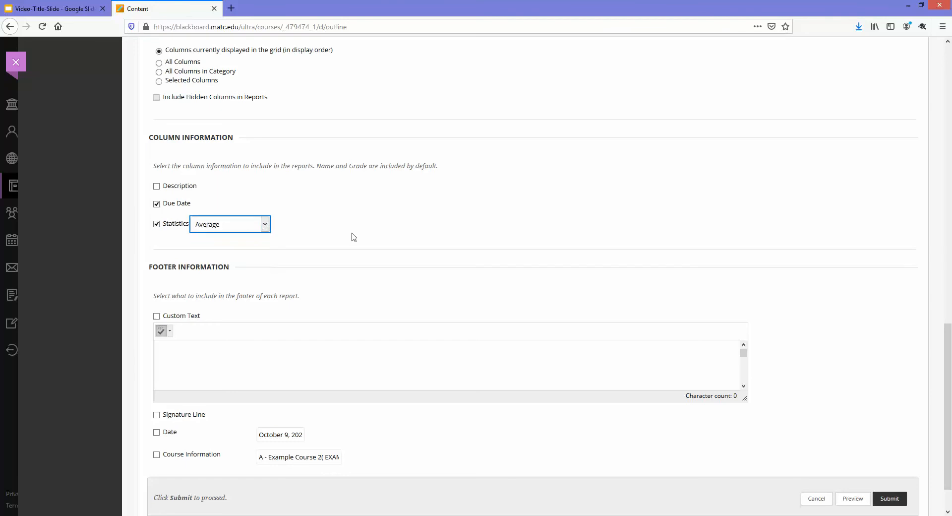
{"action": "mouse_move", "coordinate": [456, 214]}
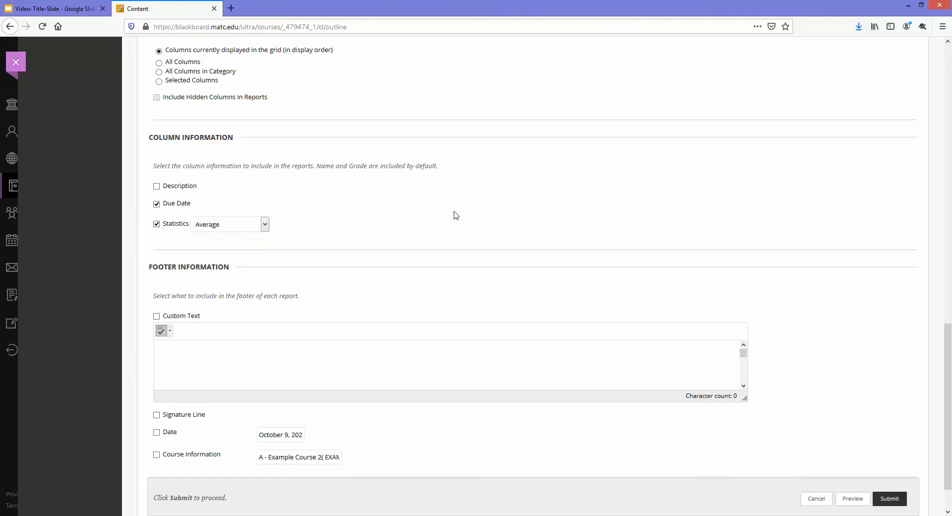
{"action": "mouse_move", "coordinate": [580, 224]}
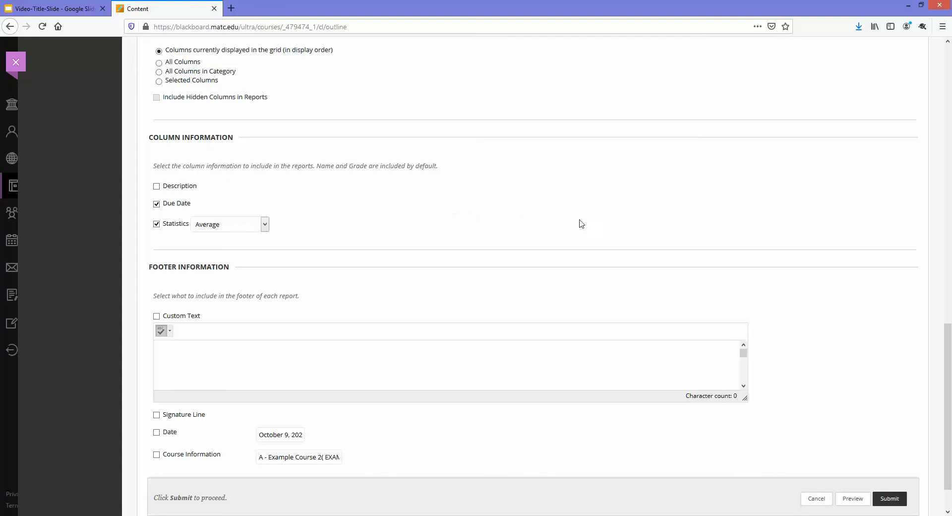
{"action": "mouse_move", "coordinate": [680, 236]}
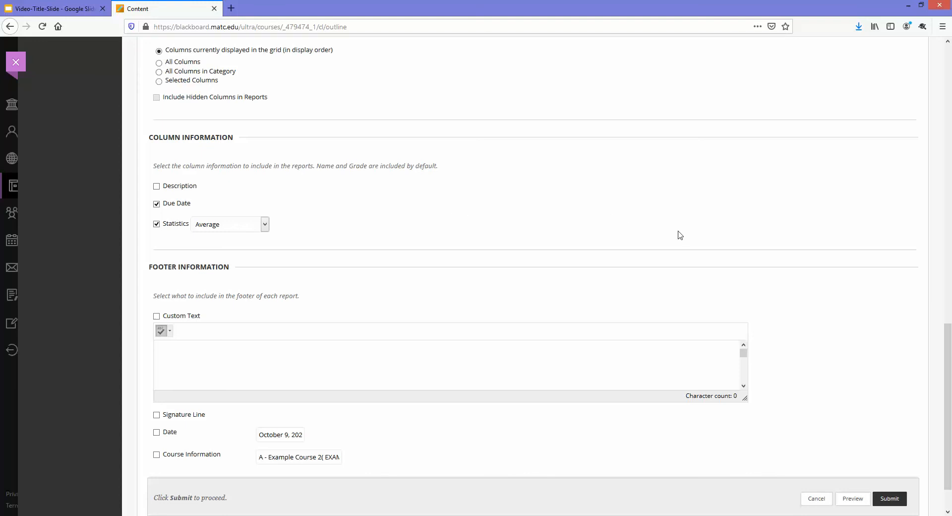
{"action": "scroll", "scroll_direction": "down", "scroll_amount": 3}
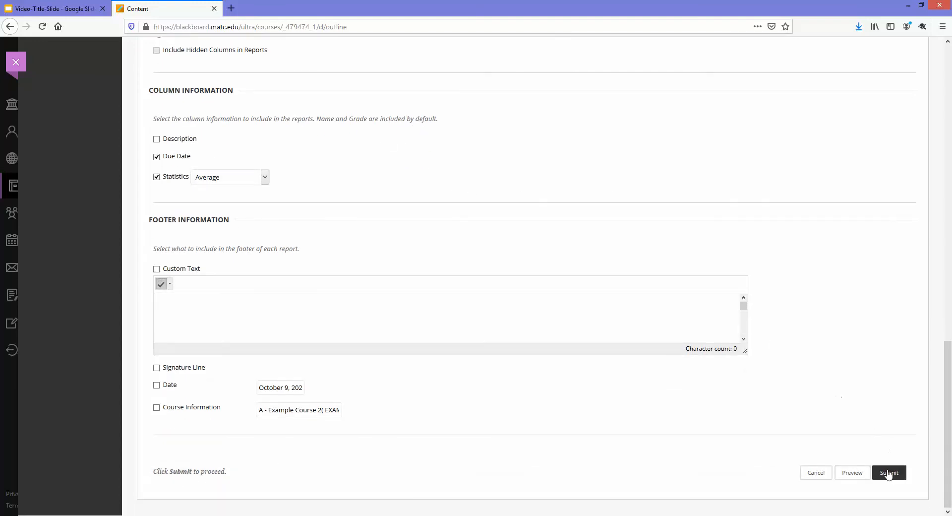
Submit the form and review the generated per-student grade report.
{"action": "left_click", "coordinate": [888, 473]}
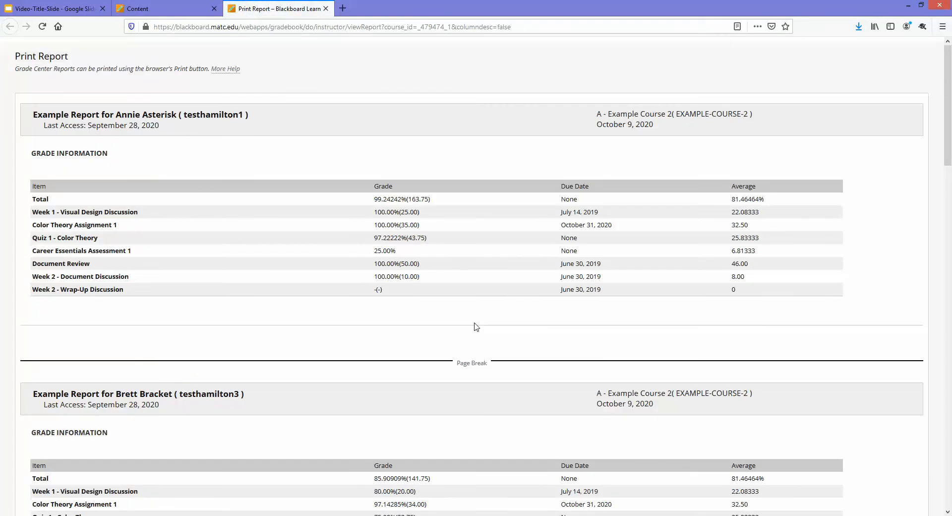
{"action": "mouse_move", "coordinate": [413, 317]}
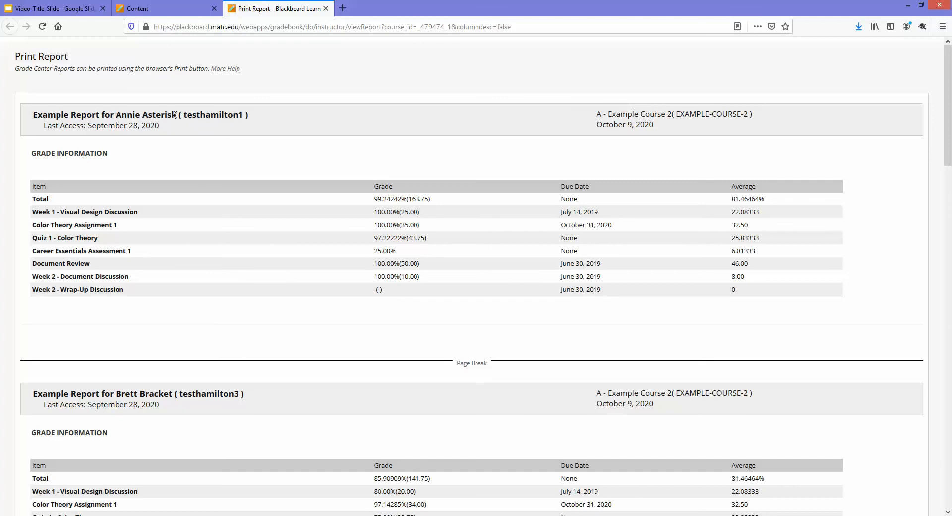
{"action": "mouse_move", "coordinate": [73, 225]}
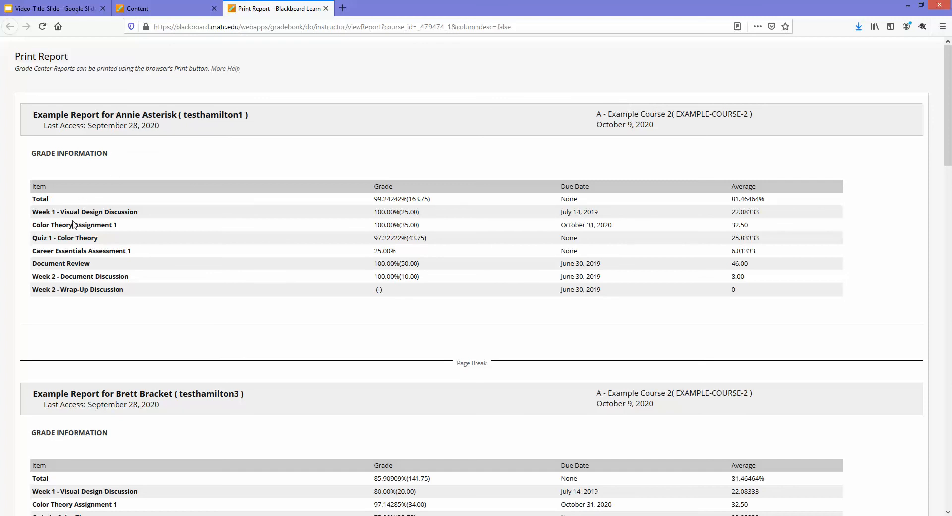
{"action": "mouse_move", "coordinate": [389, 221]}
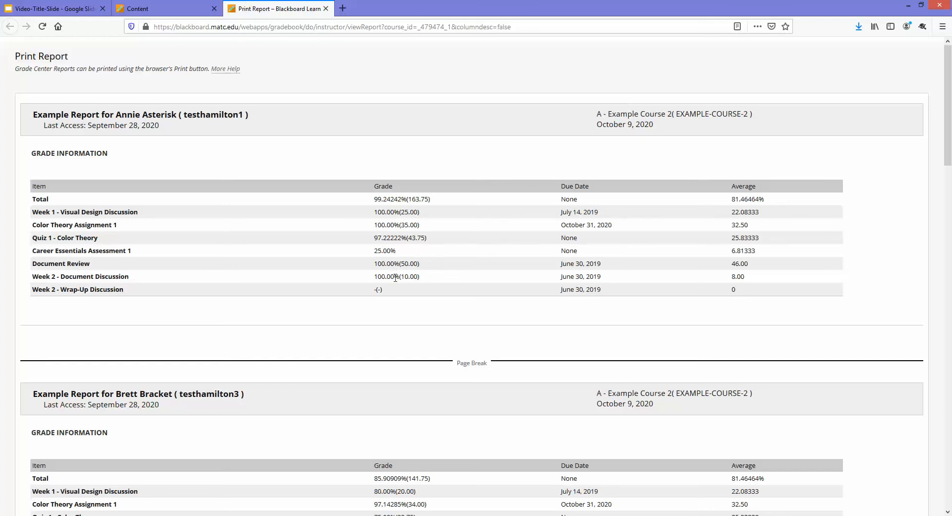
{"action": "mouse_move", "coordinate": [579, 189]}
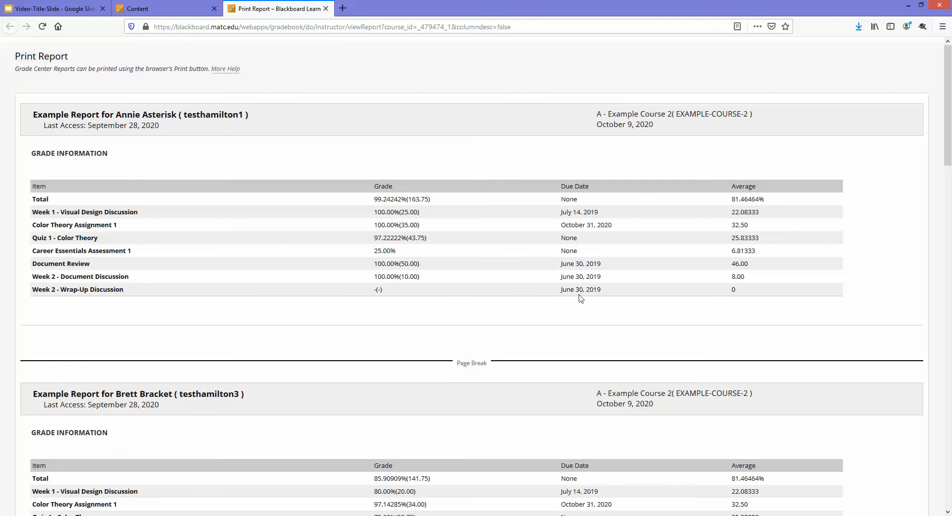
{"action": "mouse_move", "coordinate": [741, 181]}
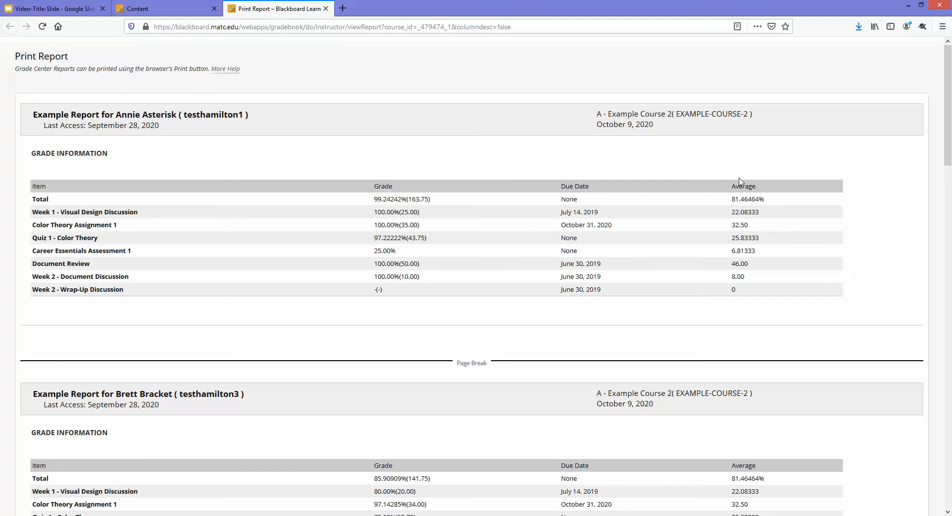
{"action": "mouse_move", "coordinate": [392, 196]}
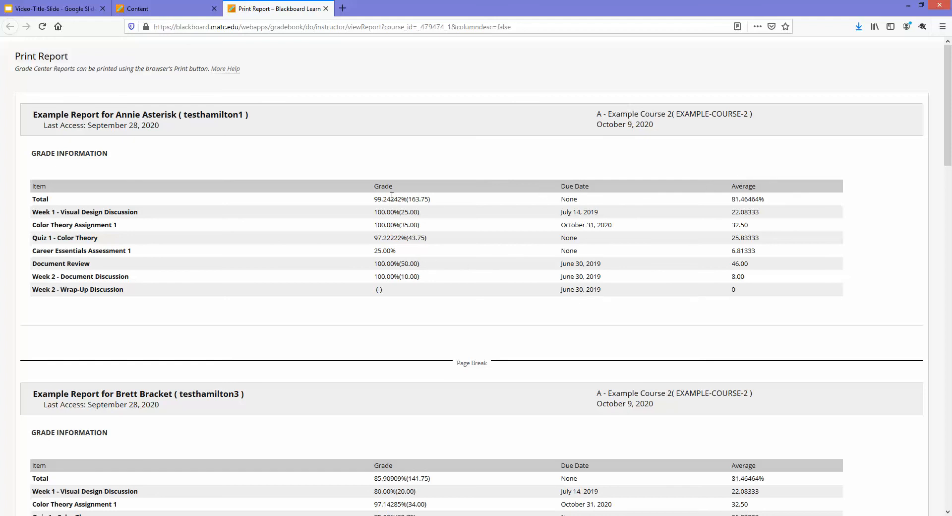
{"action": "mouse_move", "coordinate": [733, 202]}
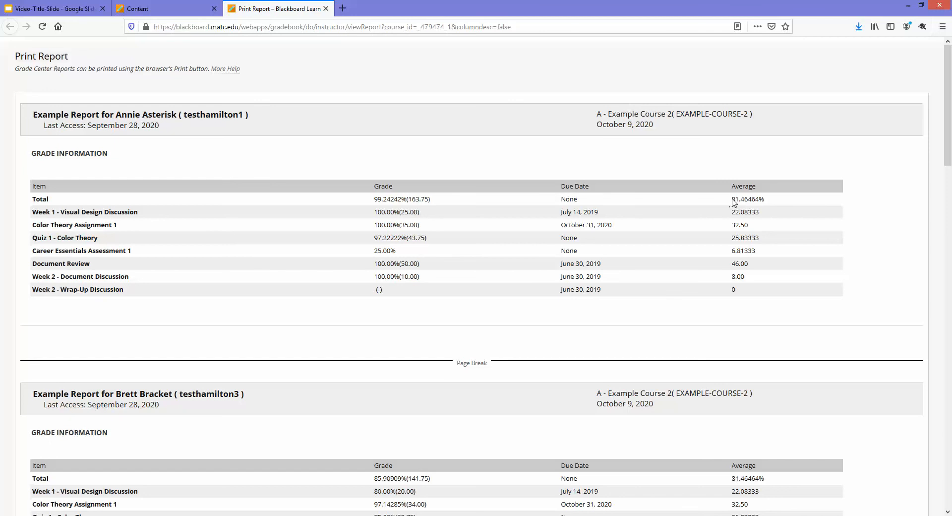
{"action": "double_click", "coordinate": [747, 199]}
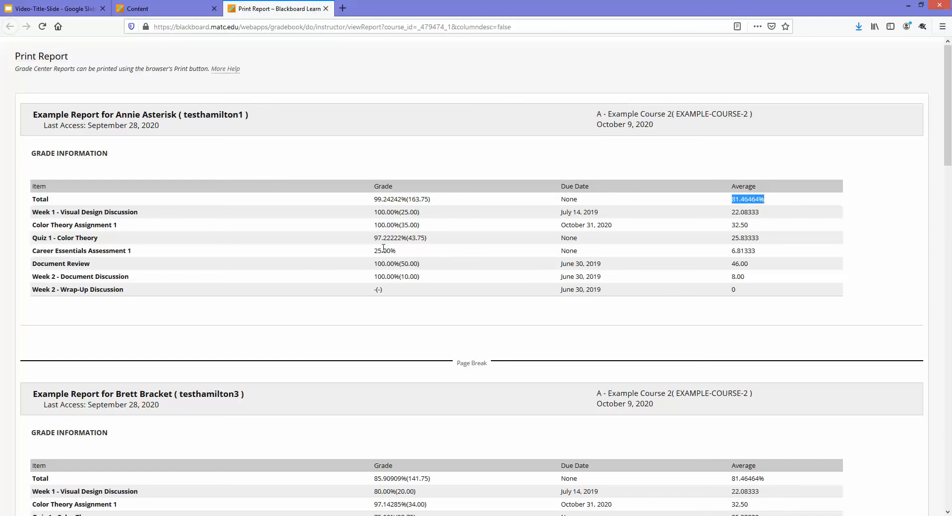
{"action": "left_click", "coordinate": [352, 322]}
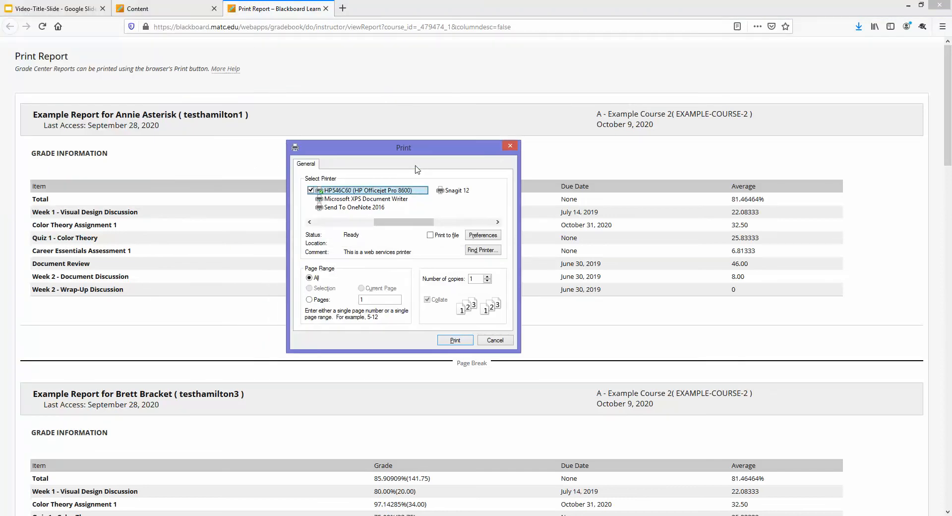
{"action": "mouse_move", "coordinate": [405, 152]}
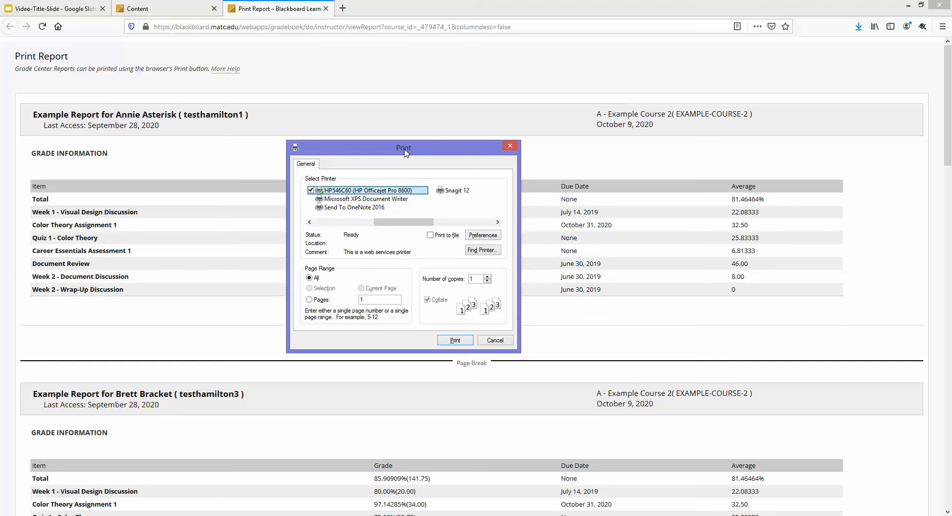
{"action": "mouse_move", "coordinate": [419, 168]}
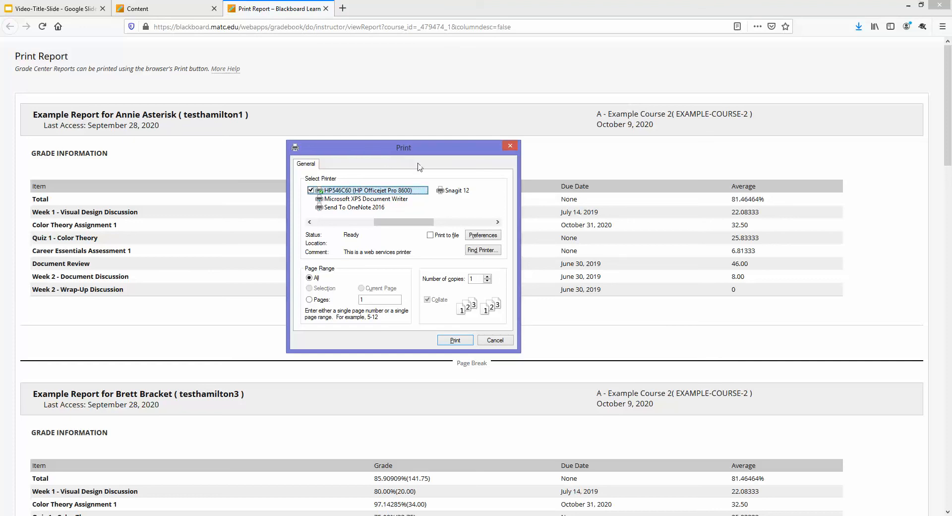
Print the grade report to the Foxit PhantomPDF Printer.
{"action": "left_click", "coordinate": [310, 221]}
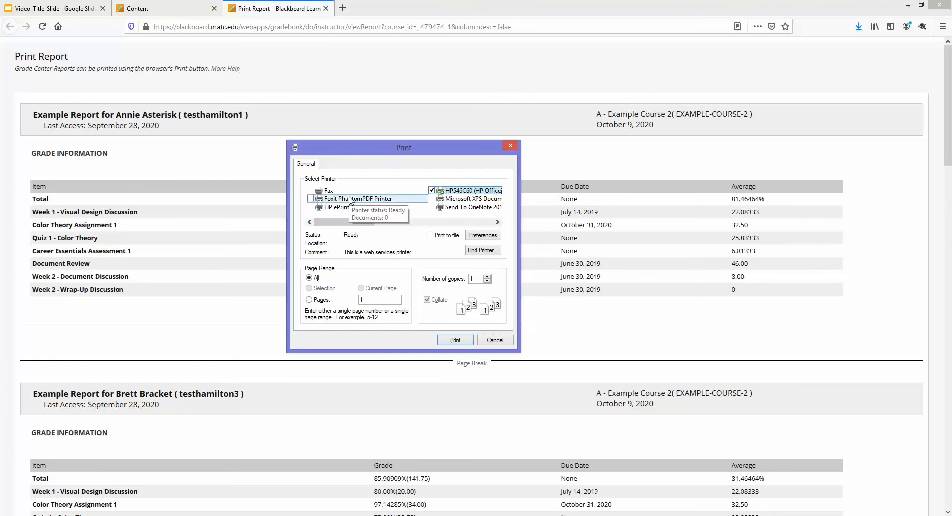
{"action": "mouse_move", "coordinate": [361, 228]}
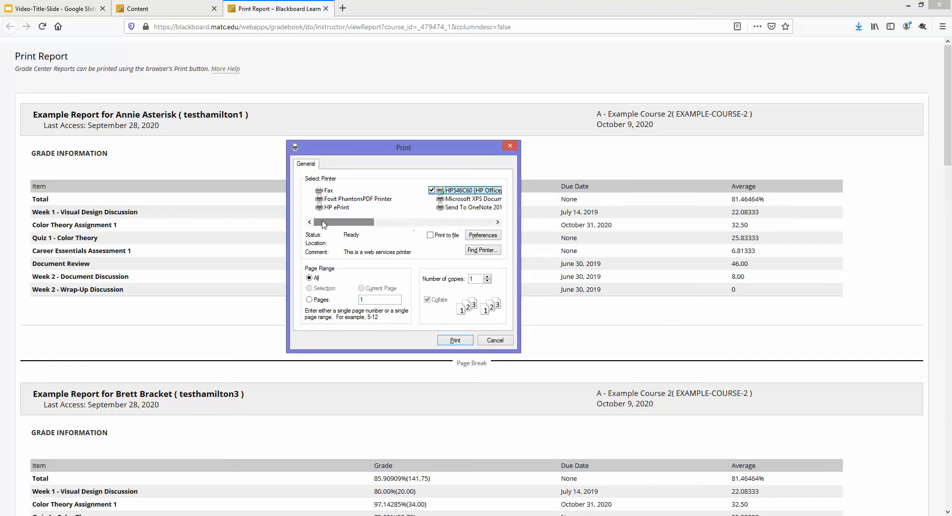
{"action": "left_click", "coordinate": [359, 199]}
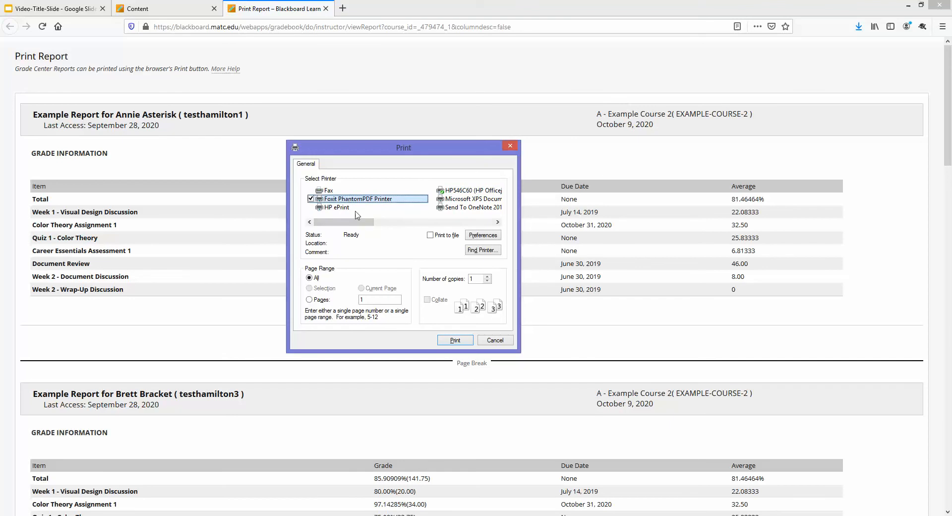
{"action": "left_click", "coordinate": [455, 340]}
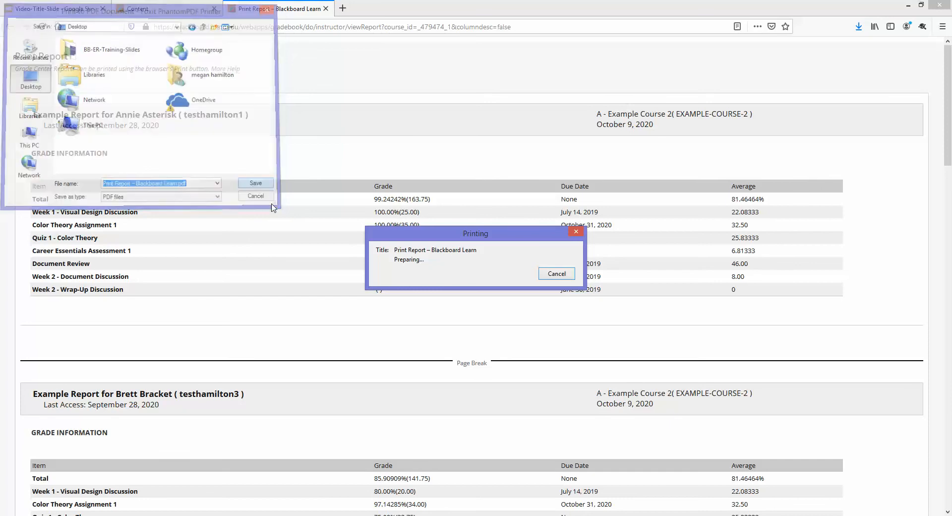
Save the report PDF to the Desktop.
{"action": "left_click", "coordinate": [255, 183]}
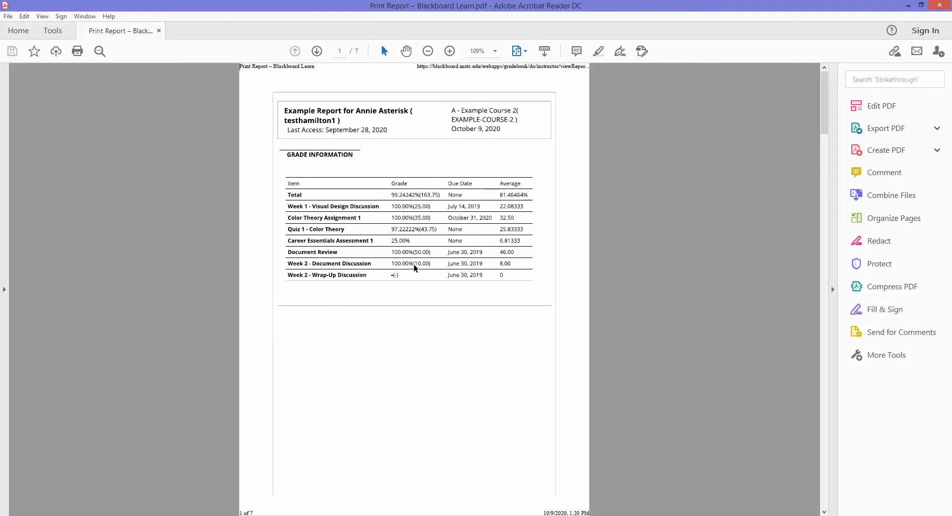
Jump to page 4 of the report PDF, then back to page 1.
{"action": "left_click", "coordinate": [937, 128]}
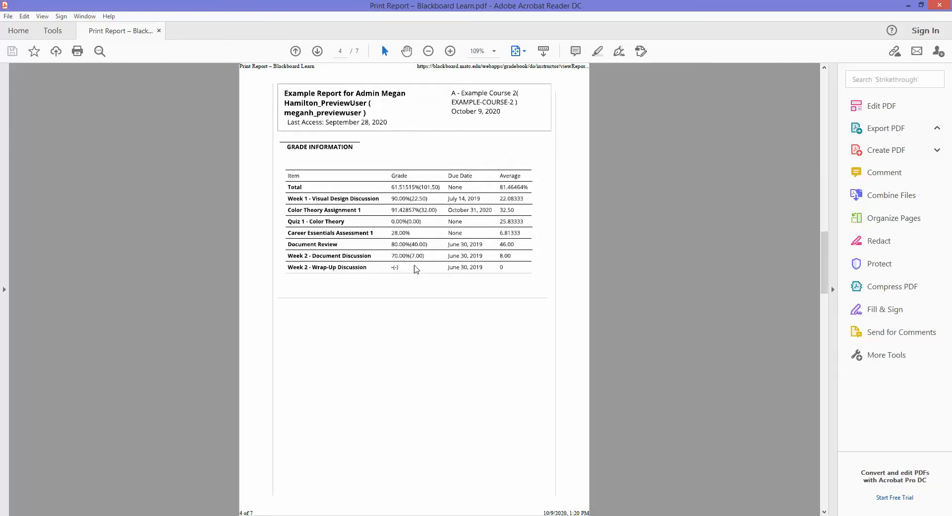
{"action": "left_click", "coordinate": [317, 51]}
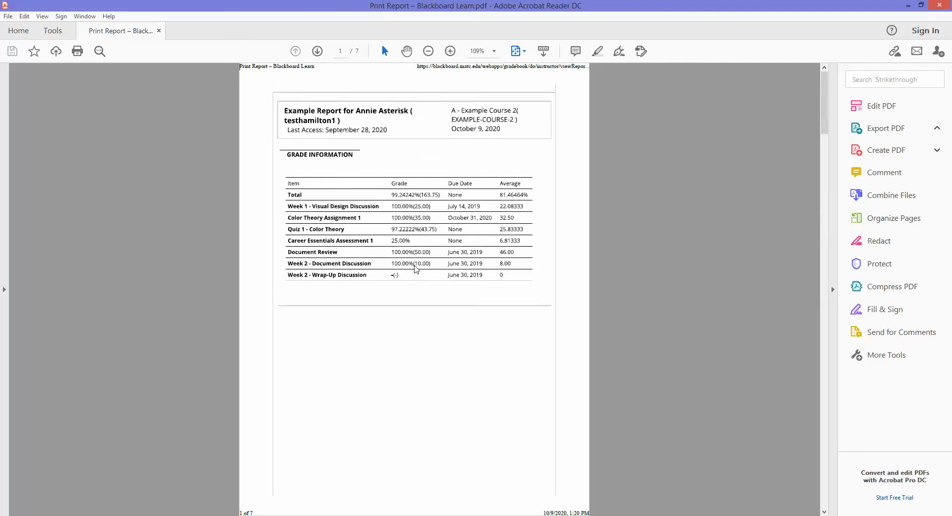
{"action": "mouse_move", "coordinate": [480, 316]}
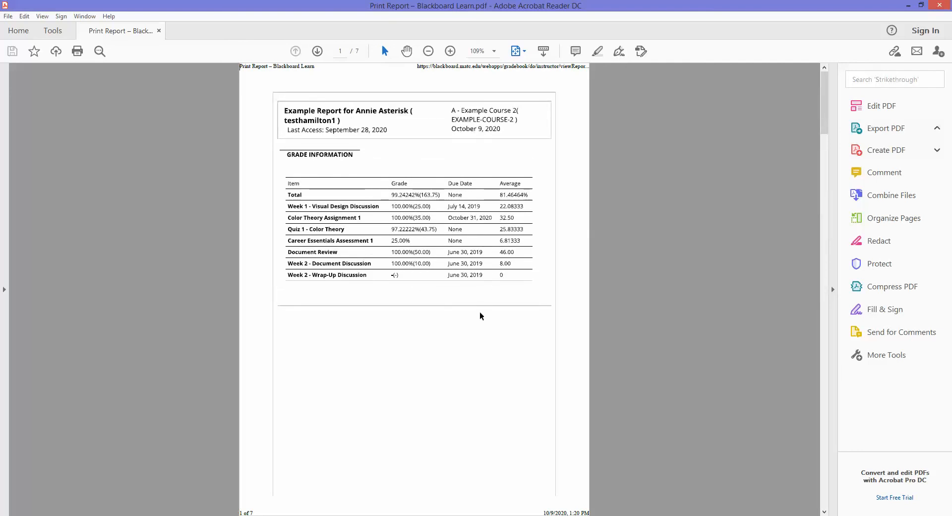